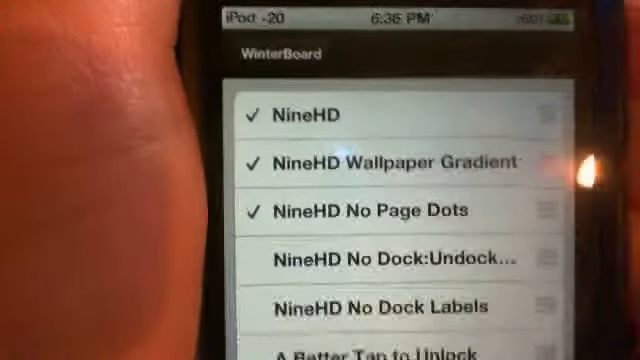
scroll("down", 3)
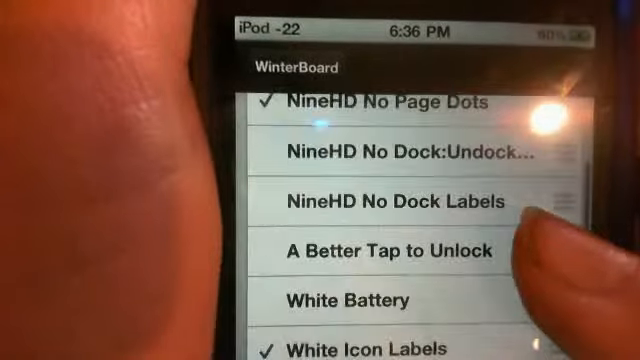